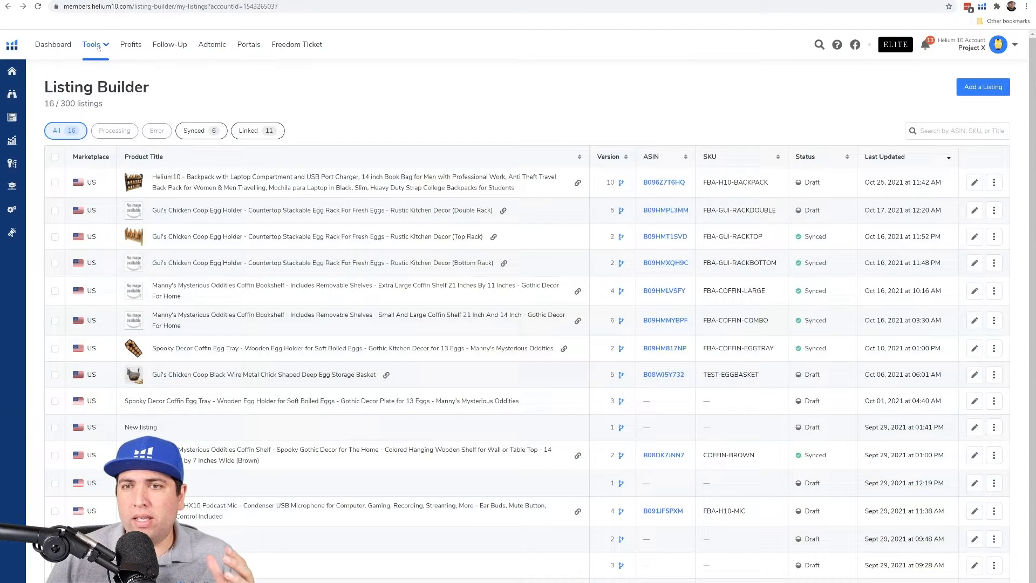
- Return to the Listing Builder listings page and search the listings for 'coffin'
left_click(93, 44)
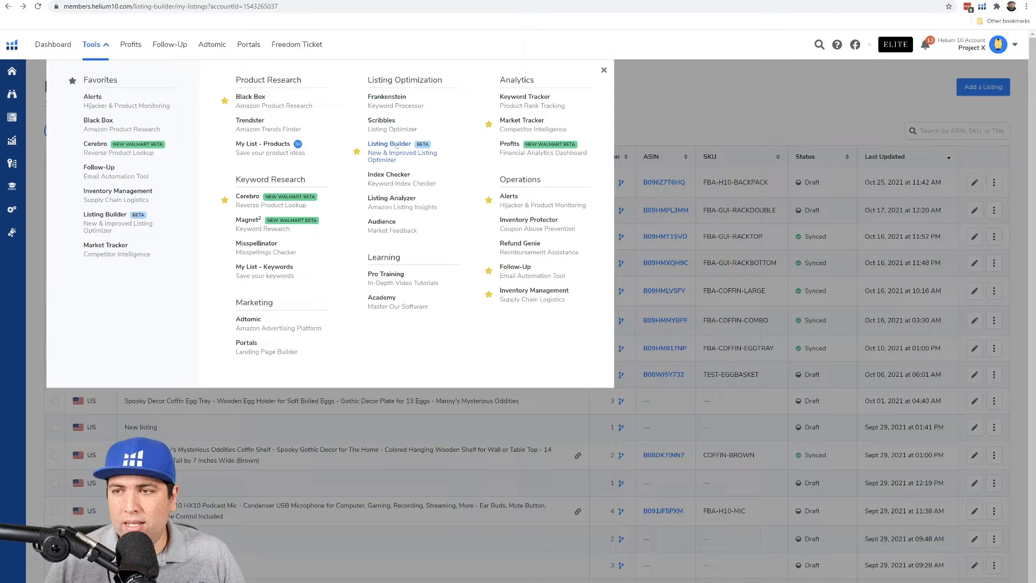
left_click(604, 69)
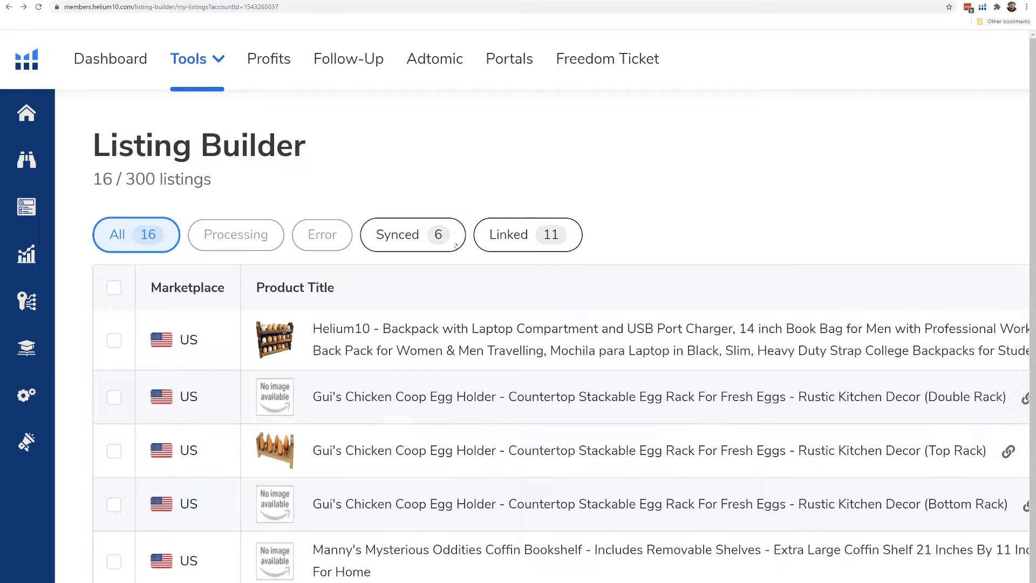
mouse_move(371, 242)
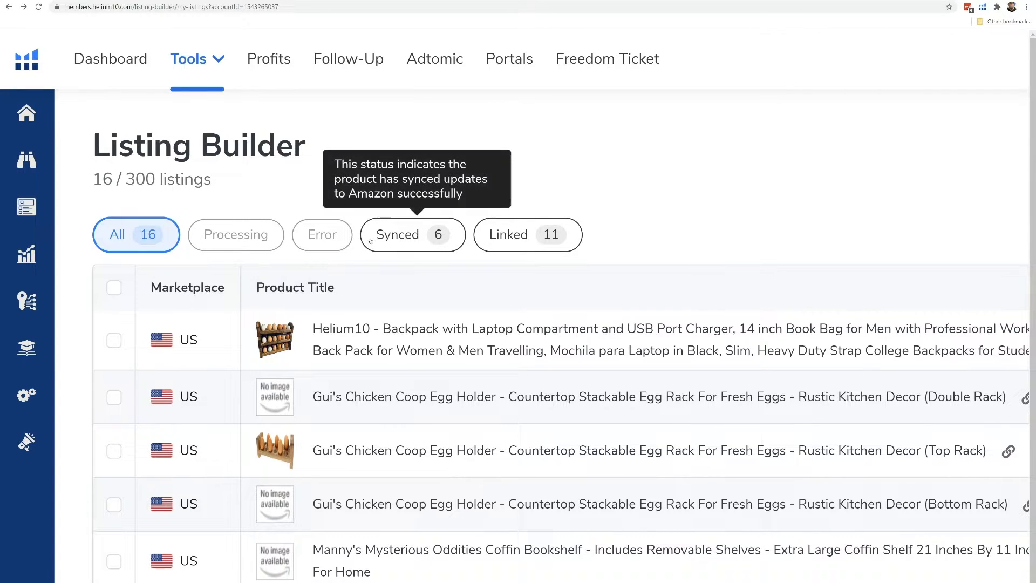
mouse_move(400, 337)
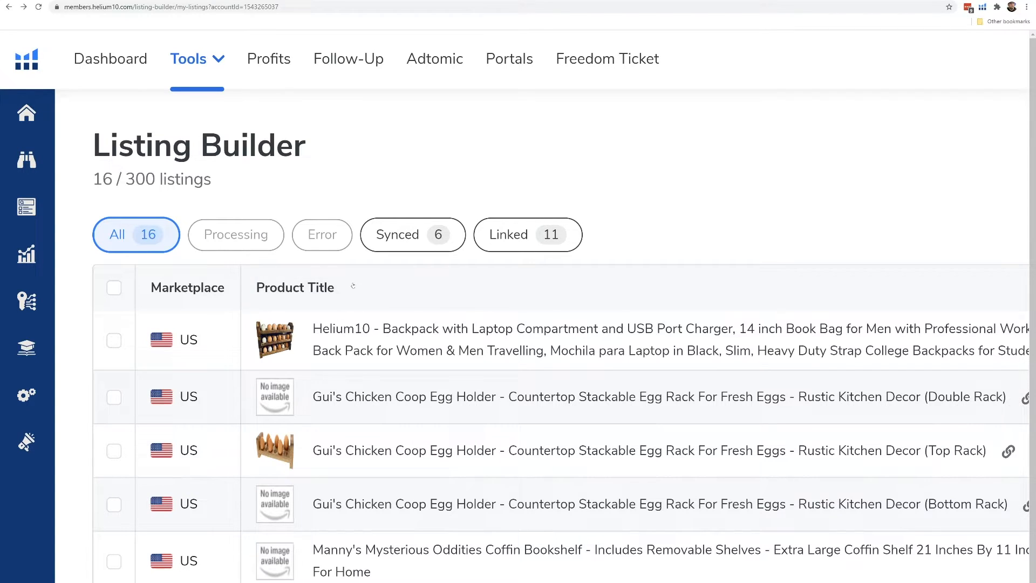
mouse_move(239, 246)
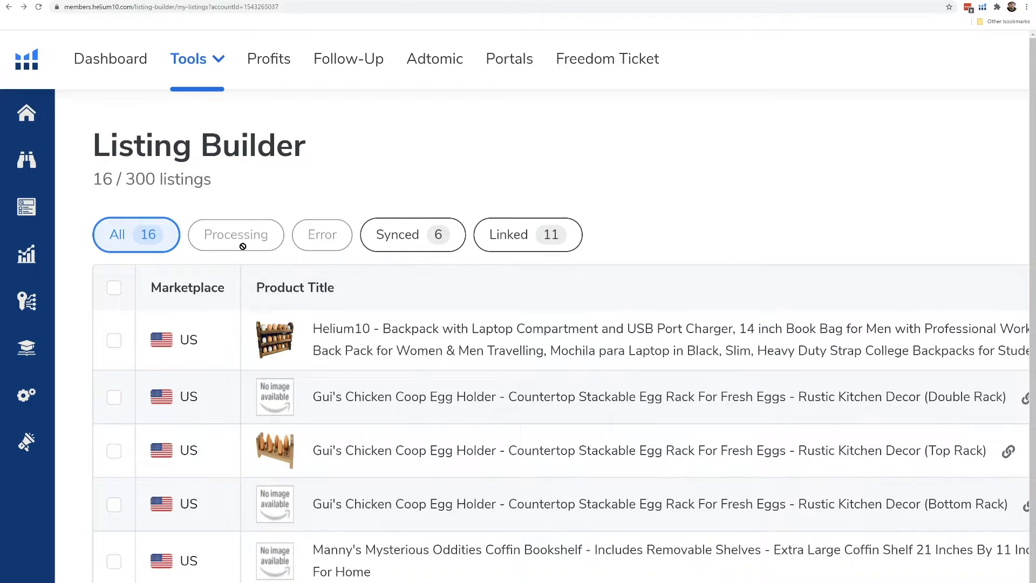
mouse_move(317, 239)
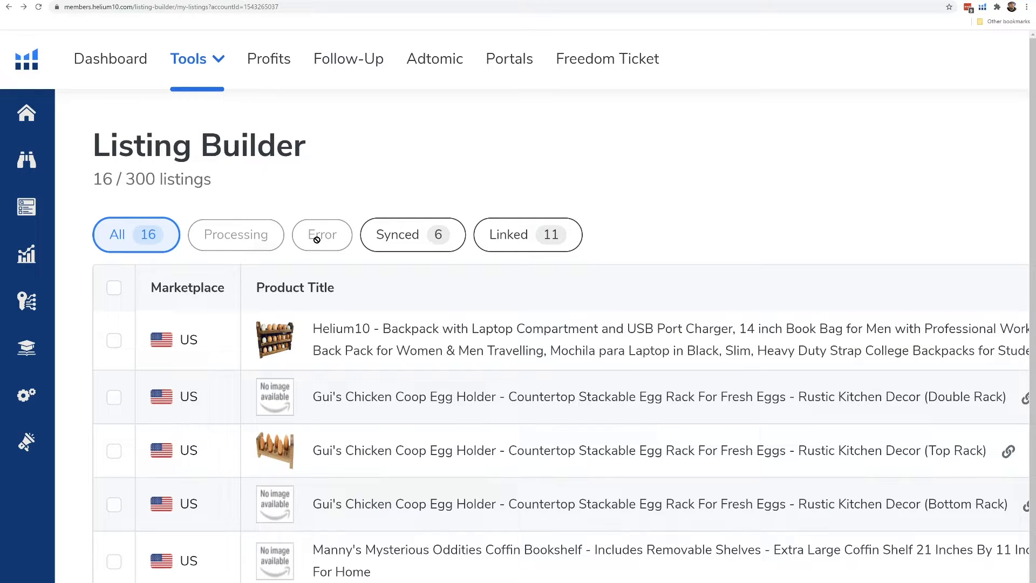
mouse_move(323, 239)
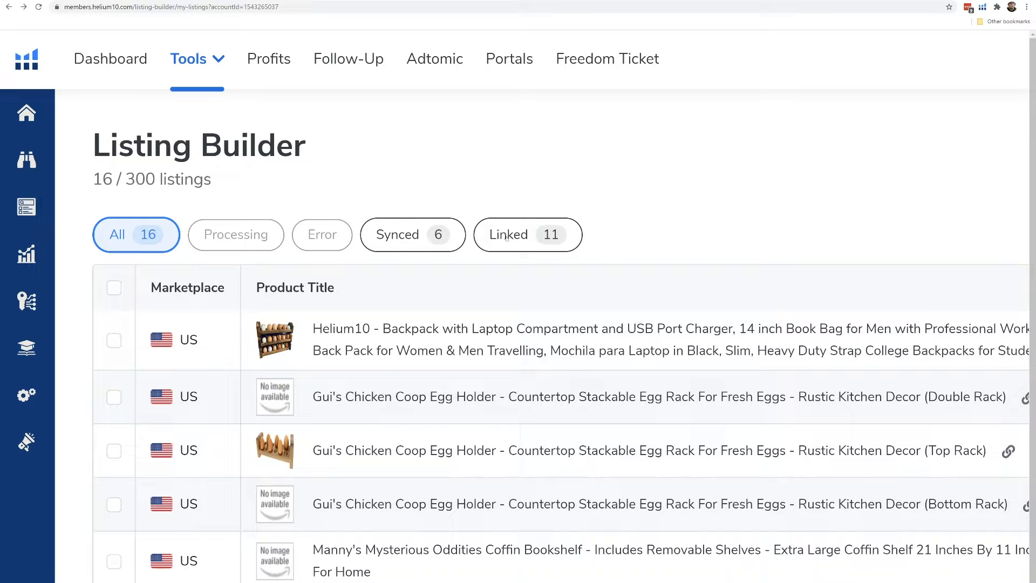
mouse_move(505, 242)
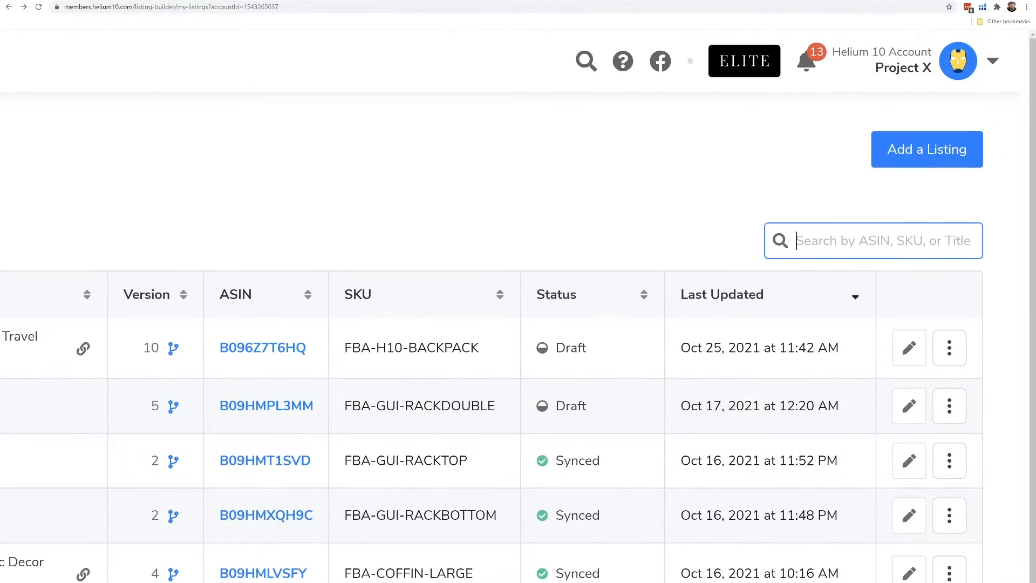
mouse_move(980, 131)
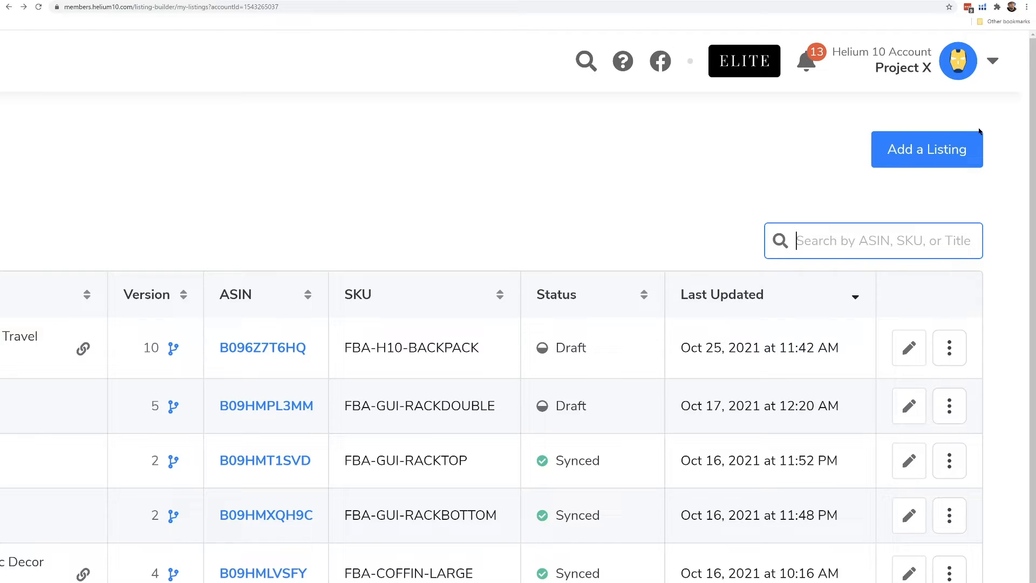
type("coffin")
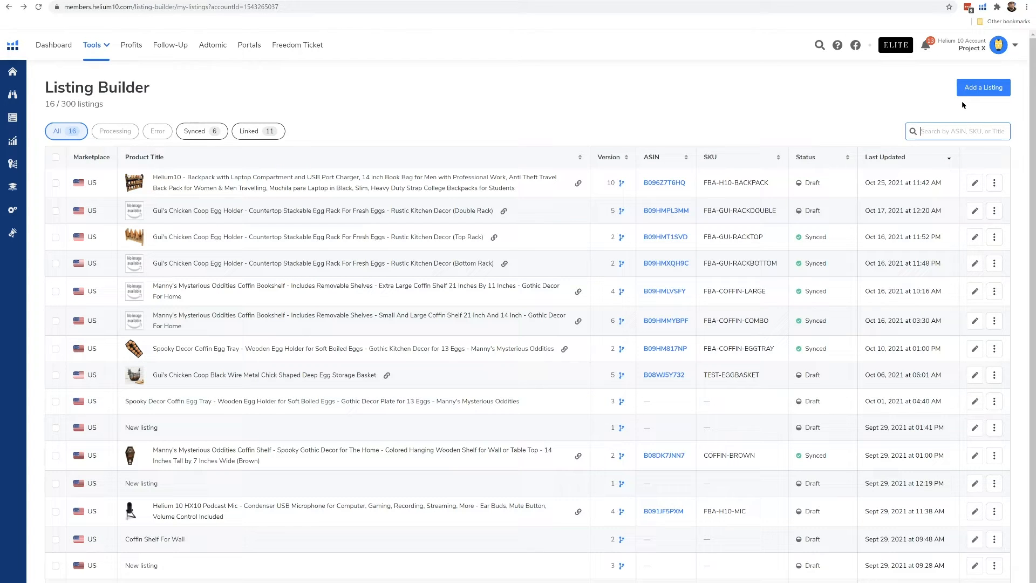
mouse_move(982, 86)
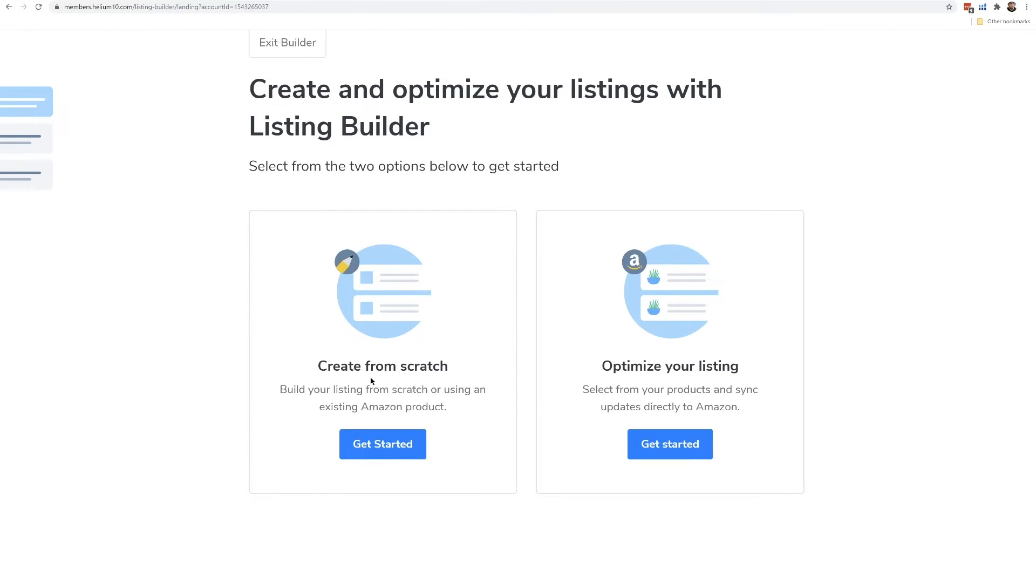
mouse_move(382, 369)
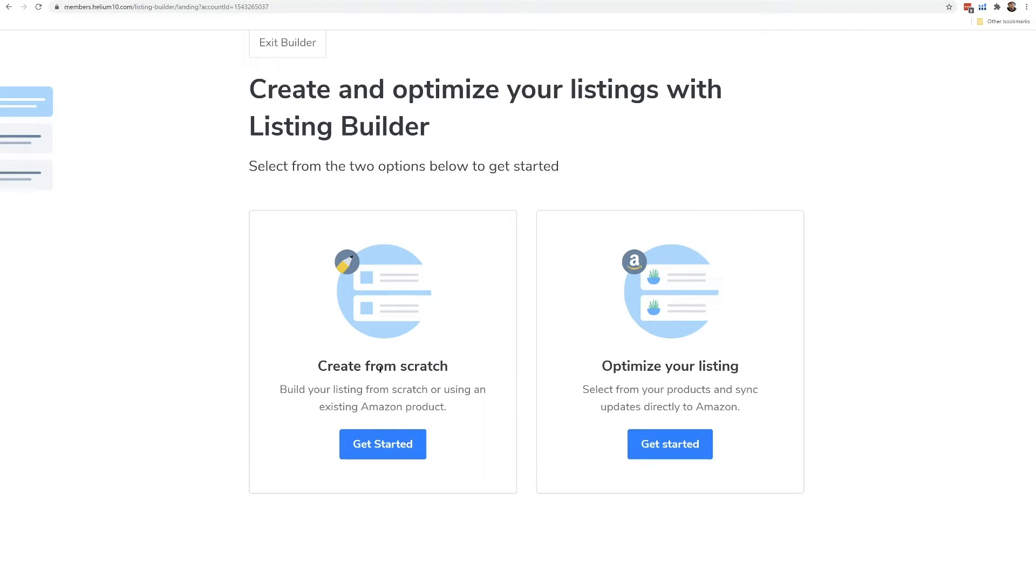
mouse_move(410, 357)
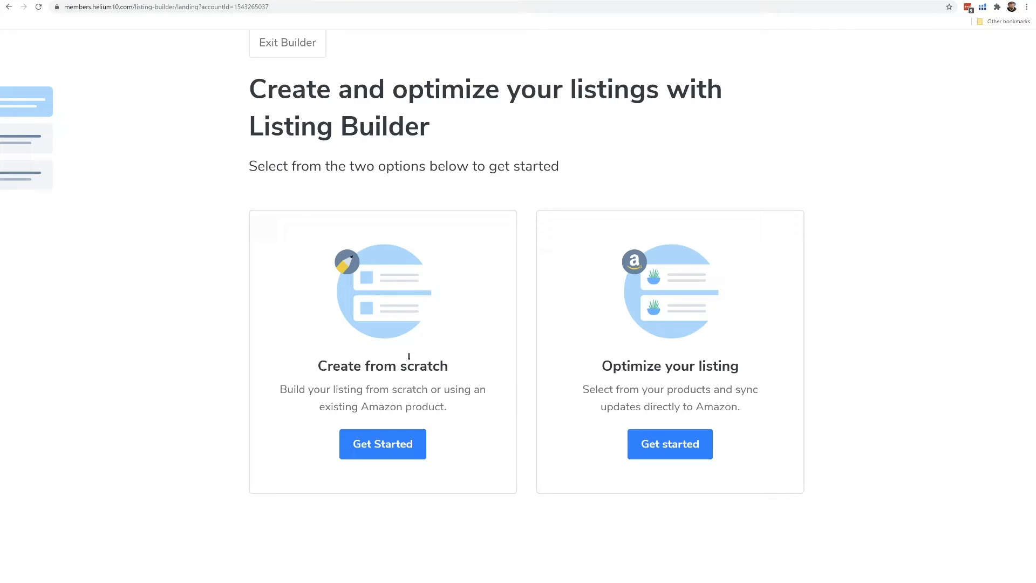
mouse_move(355, 421)
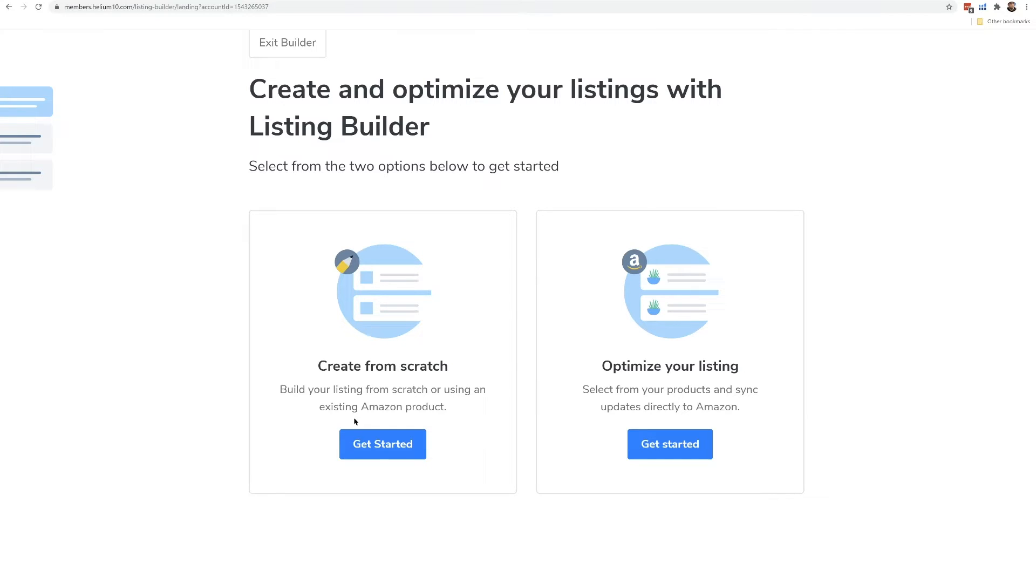
mouse_move(396, 423)
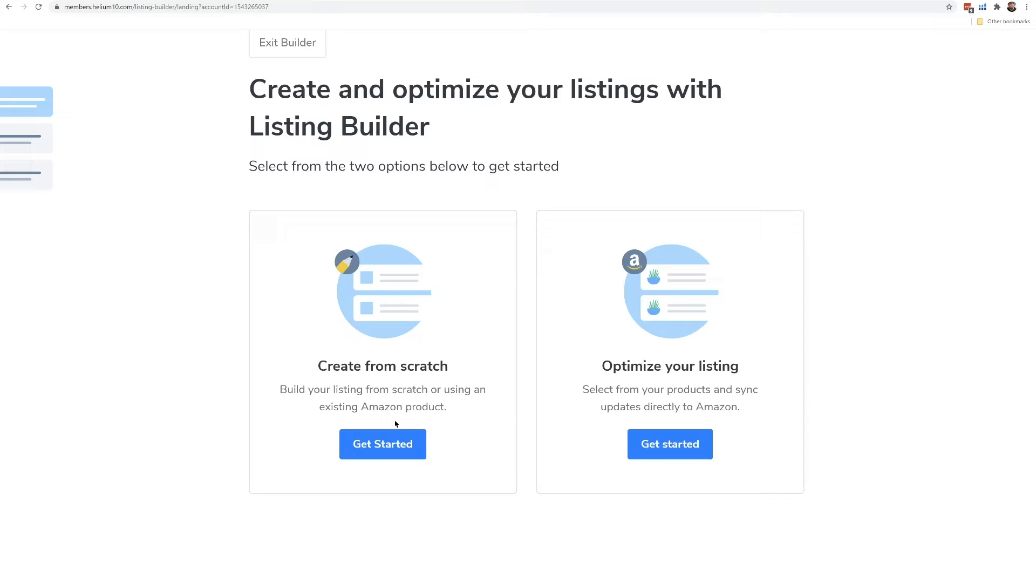
mouse_move(384, 404)
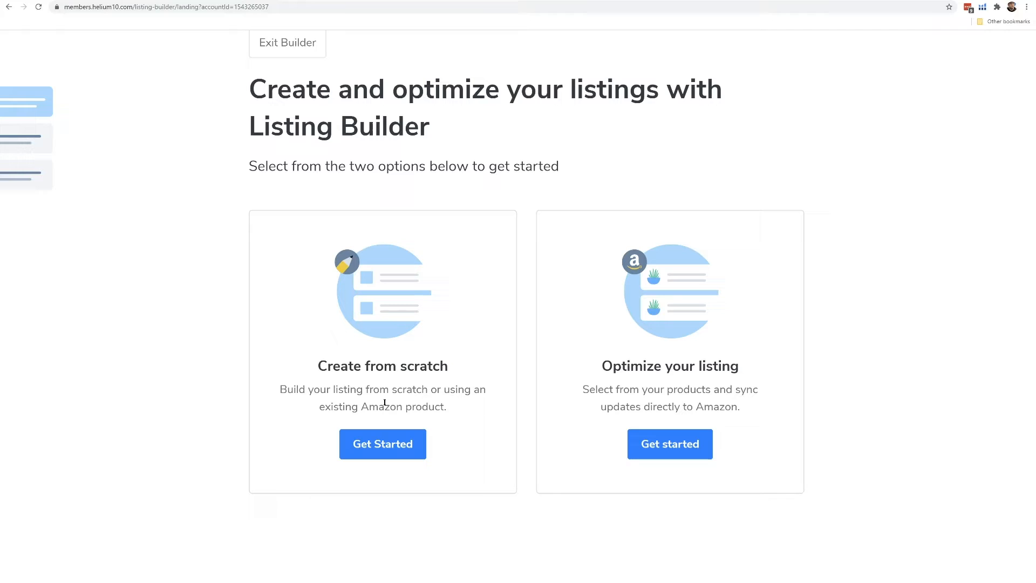
mouse_move(660, 383)
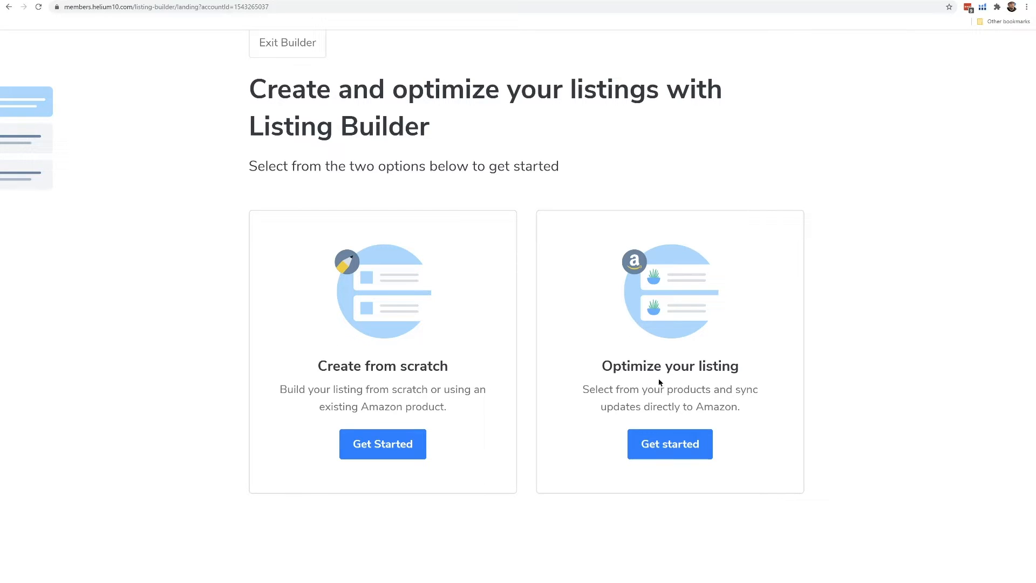
mouse_move(671, 419)
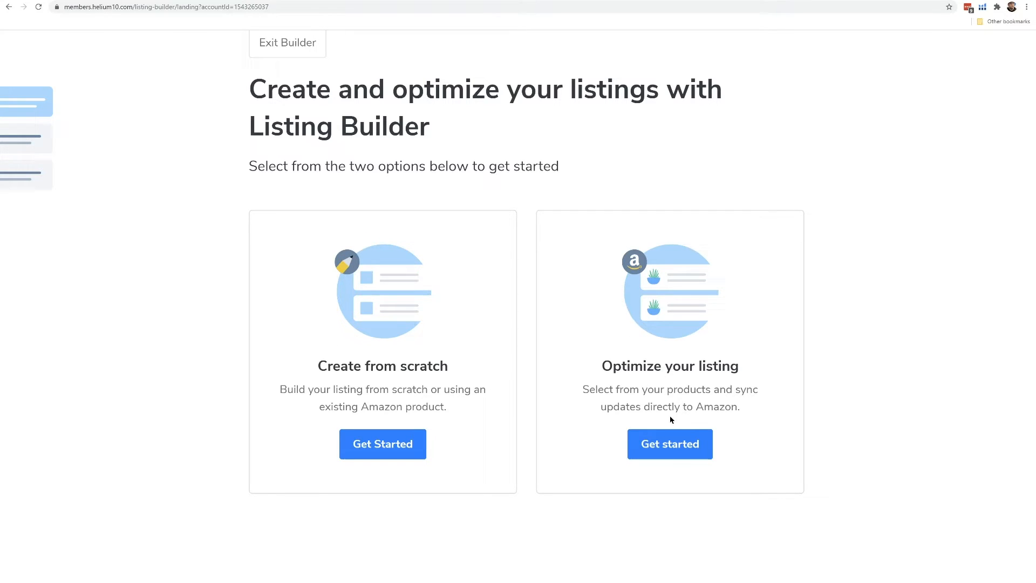
left_click(669, 443)
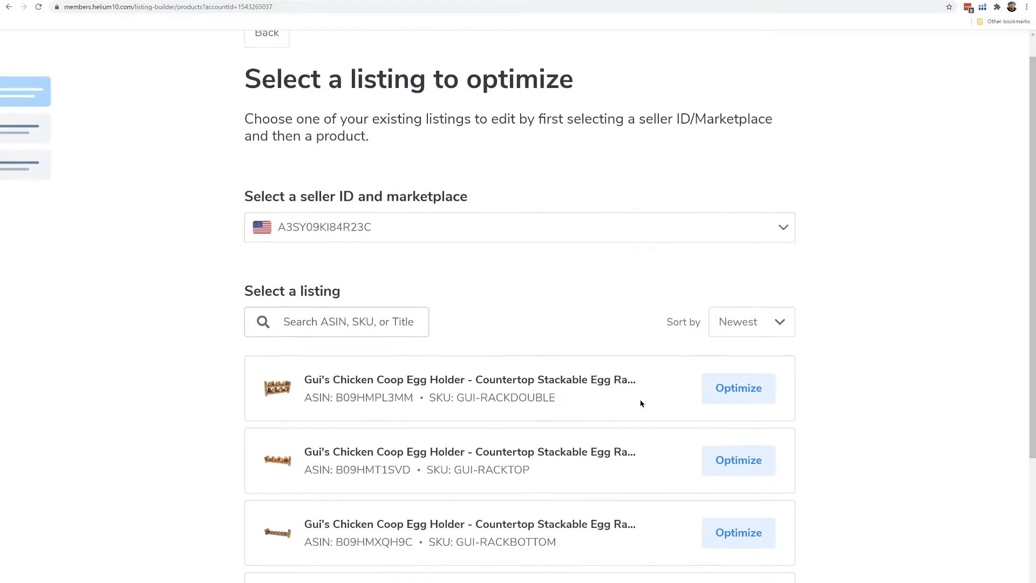
scroll("down", 3)
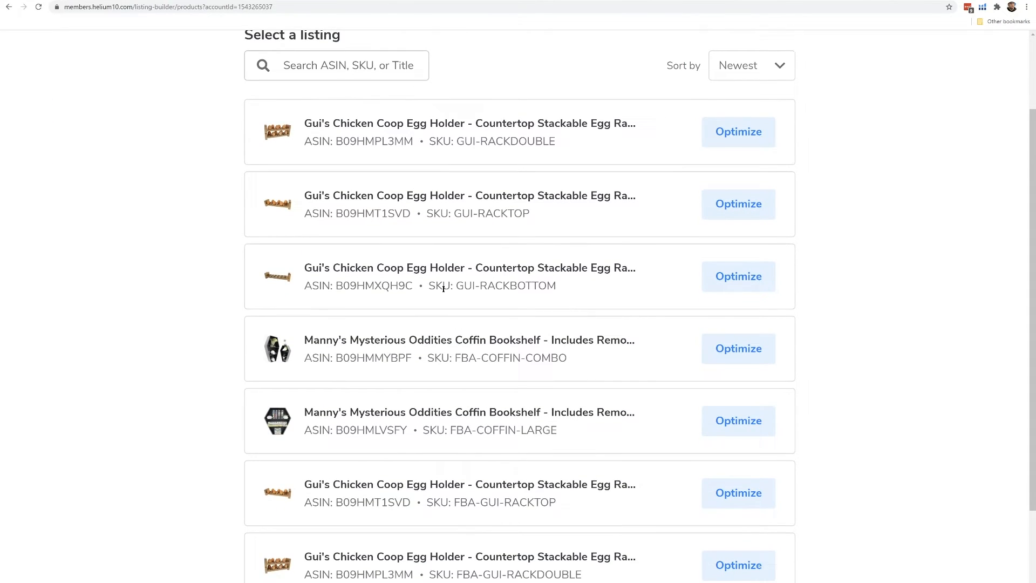
scroll("down", 3)
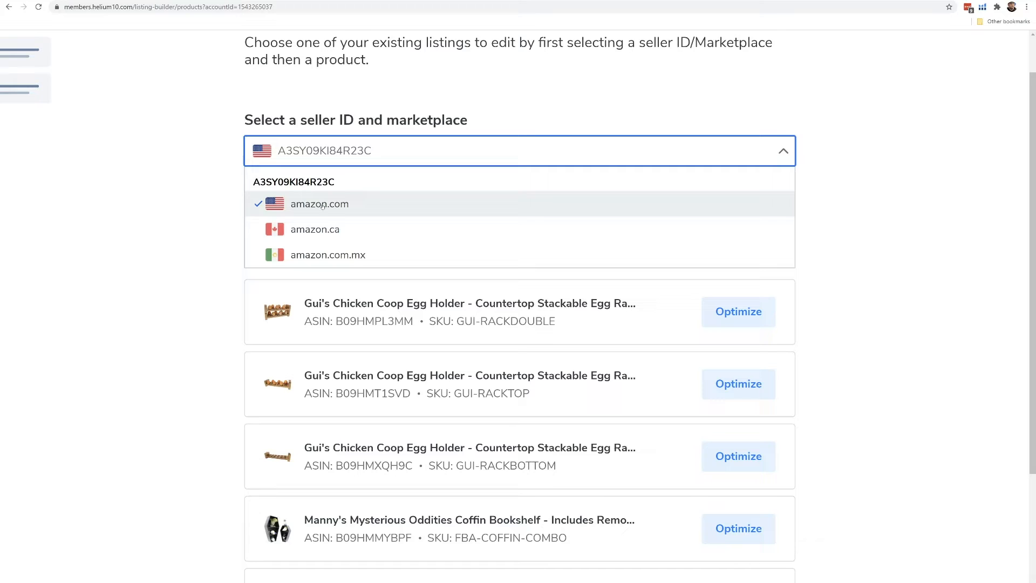
mouse_move(377, 279)
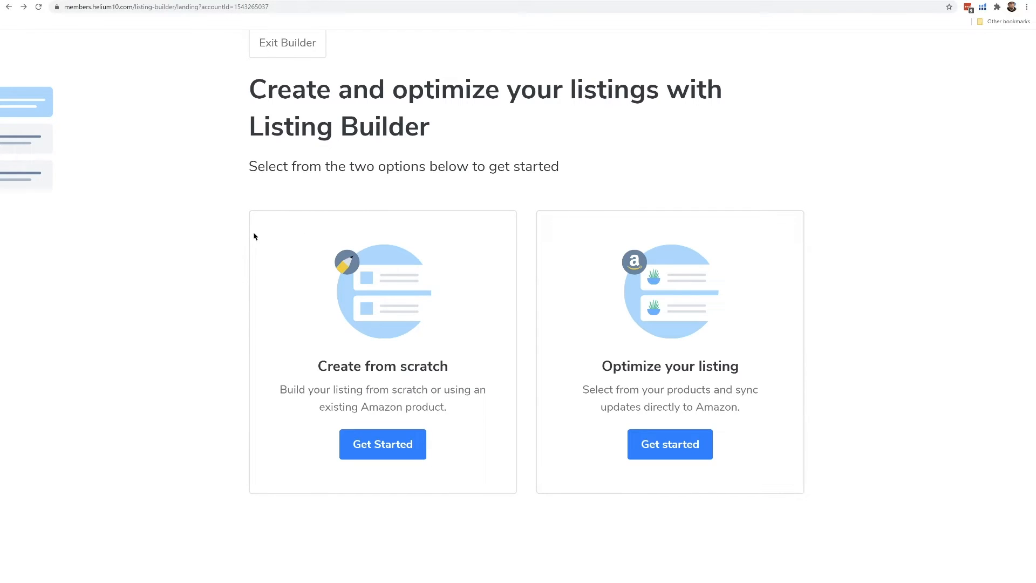
mouse_move(66, 65)
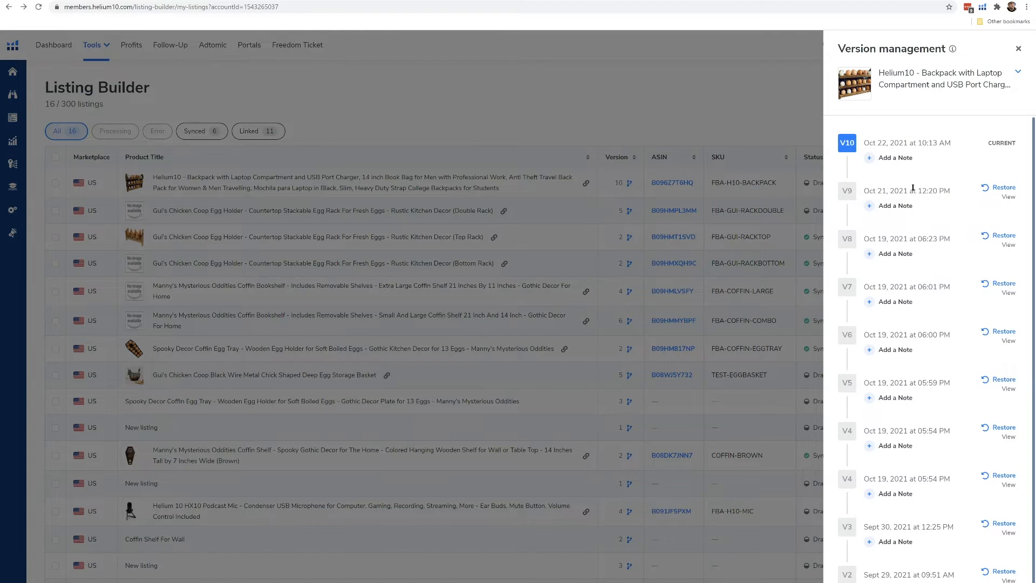
- Add the note 'this is the version that Lailama' under version V7 of the backpack listing
scroll("down", 3)
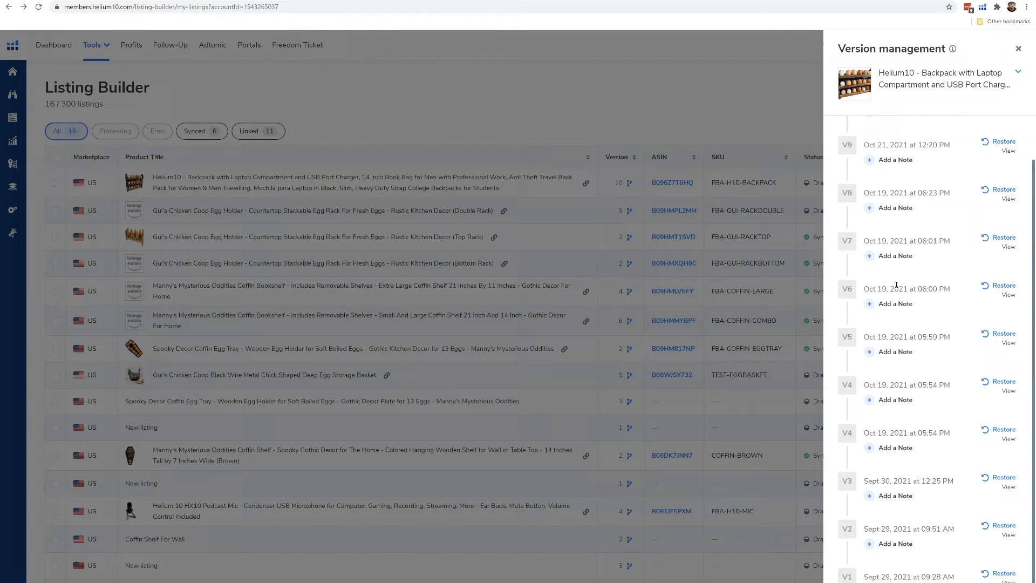
mouse_move(943, 239)
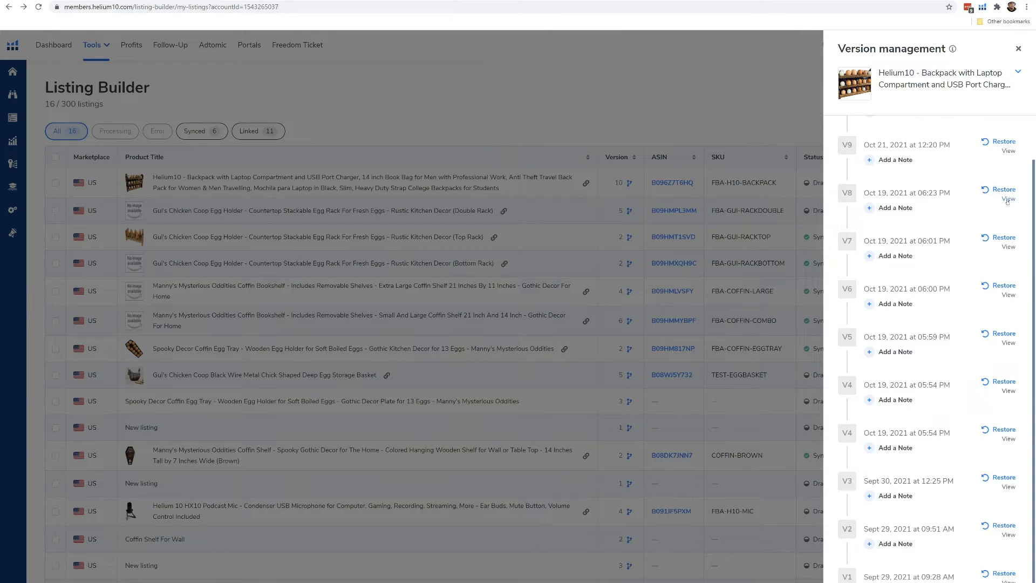
mouse_move(908, 251)
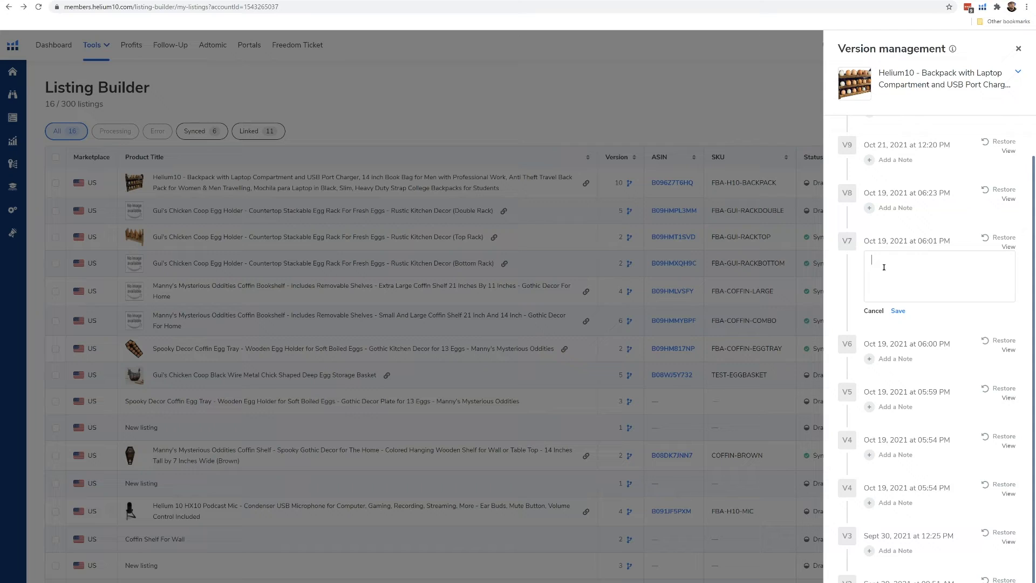
type("this is the version")
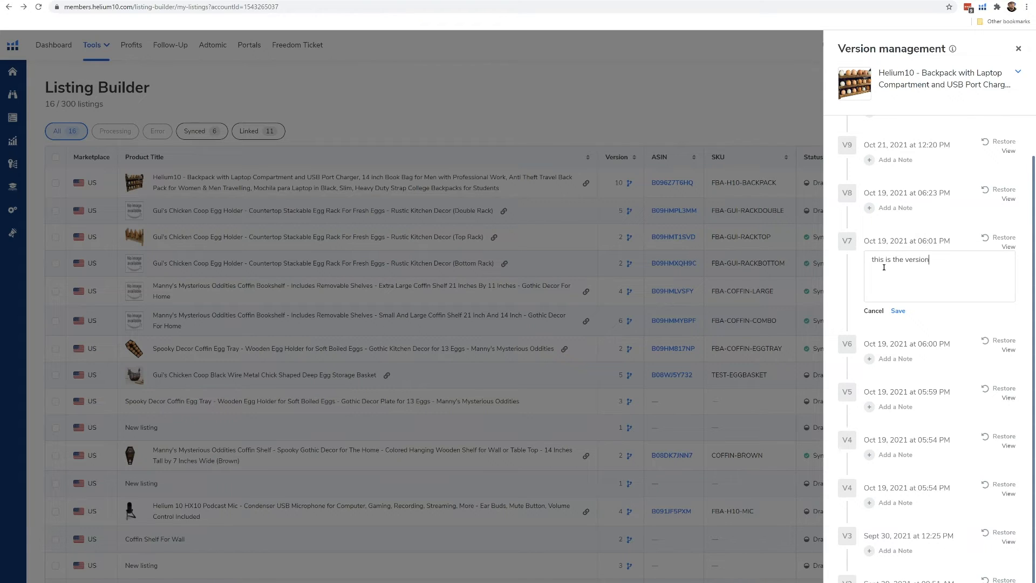
type("that Lailama")
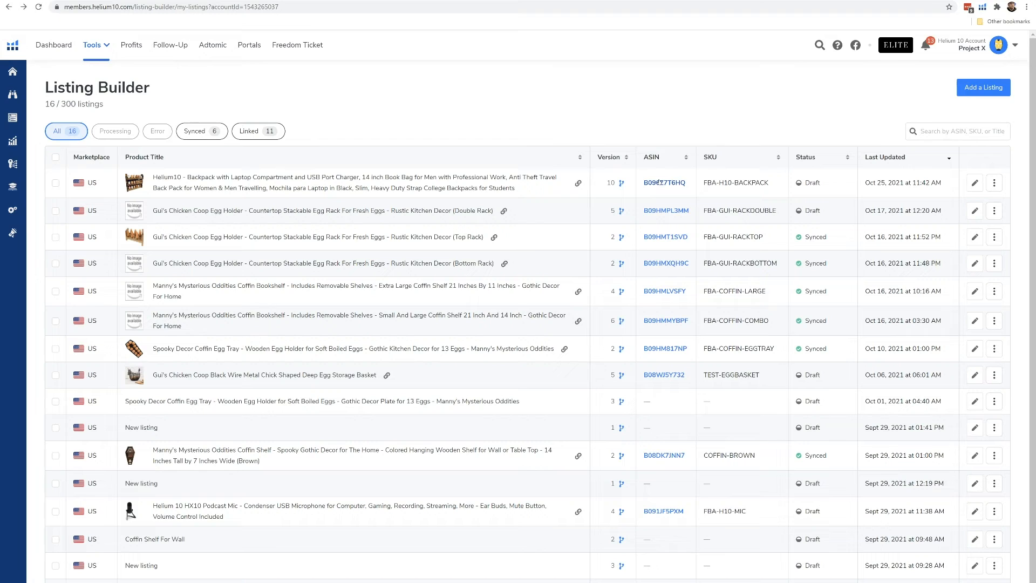
mouse_move(711, 171)
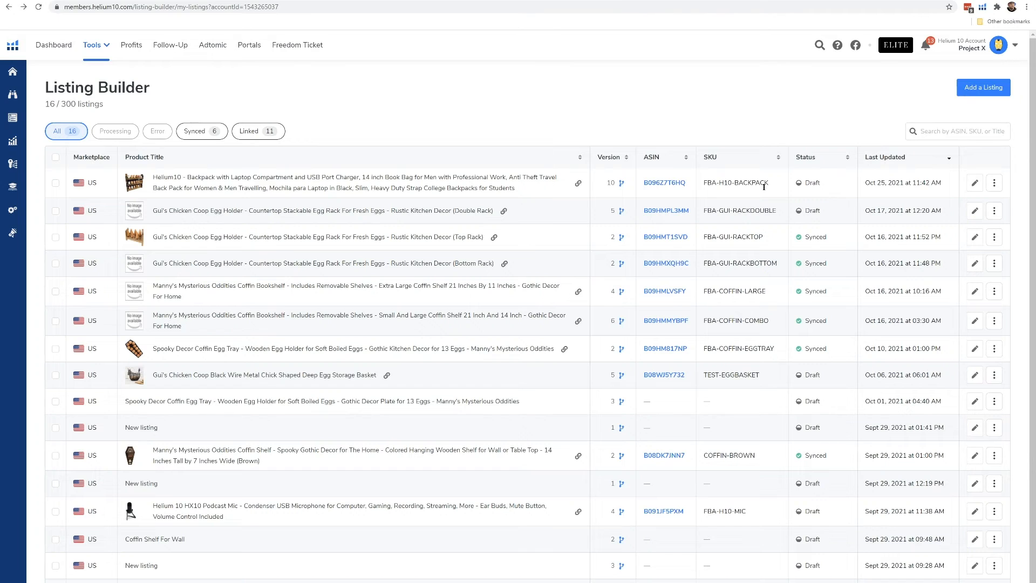
mouse_move(783, 188)
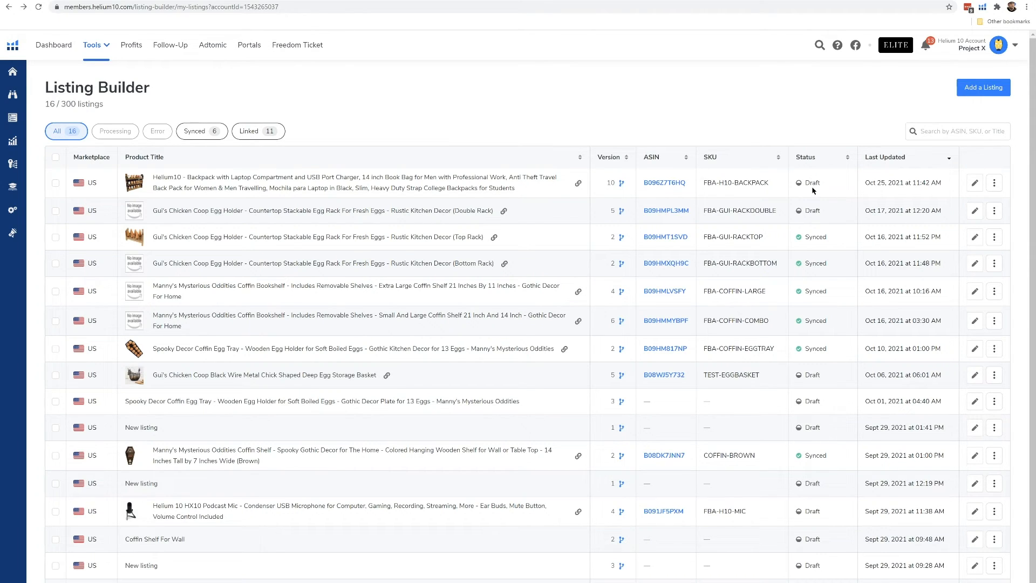
mouse_move(803, 240)
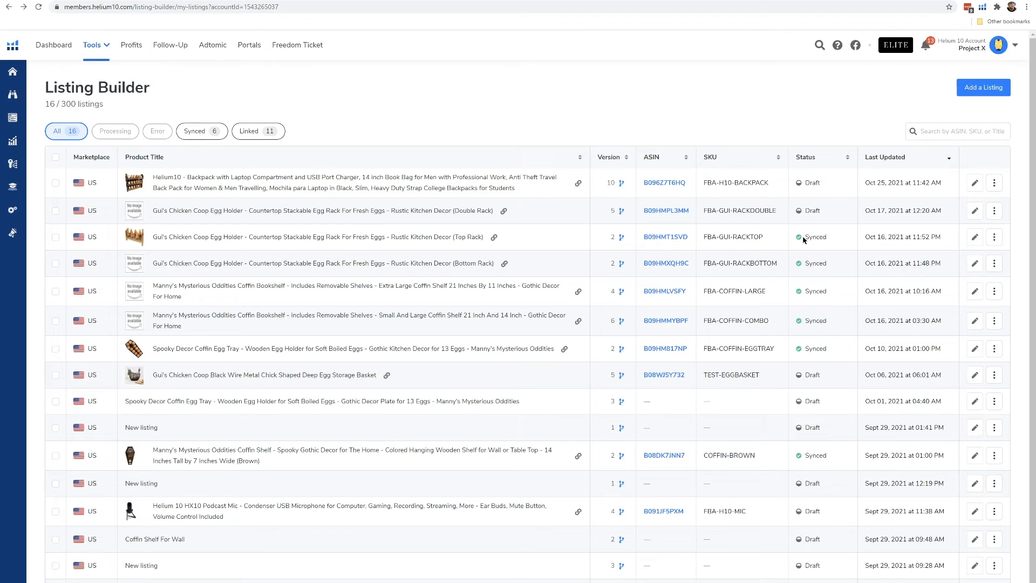
mouse_move(799, 237)
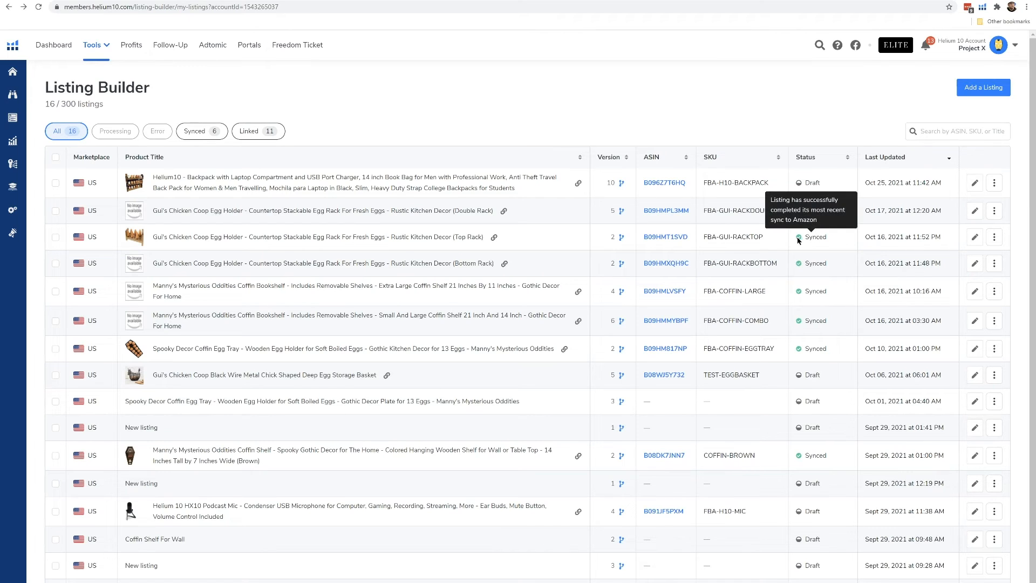
mouse_move(823, 229)
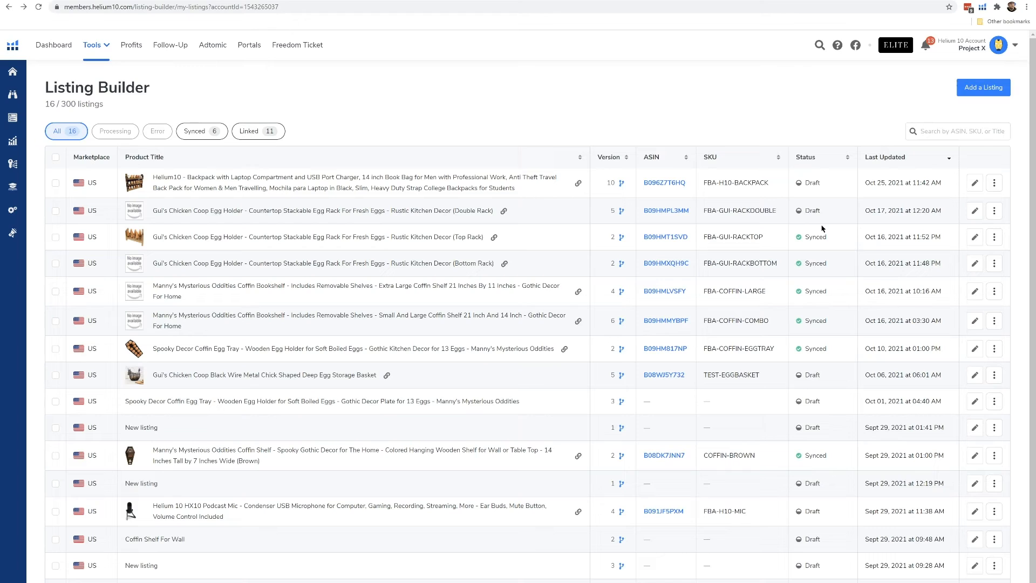
mouse_move(818, 233)
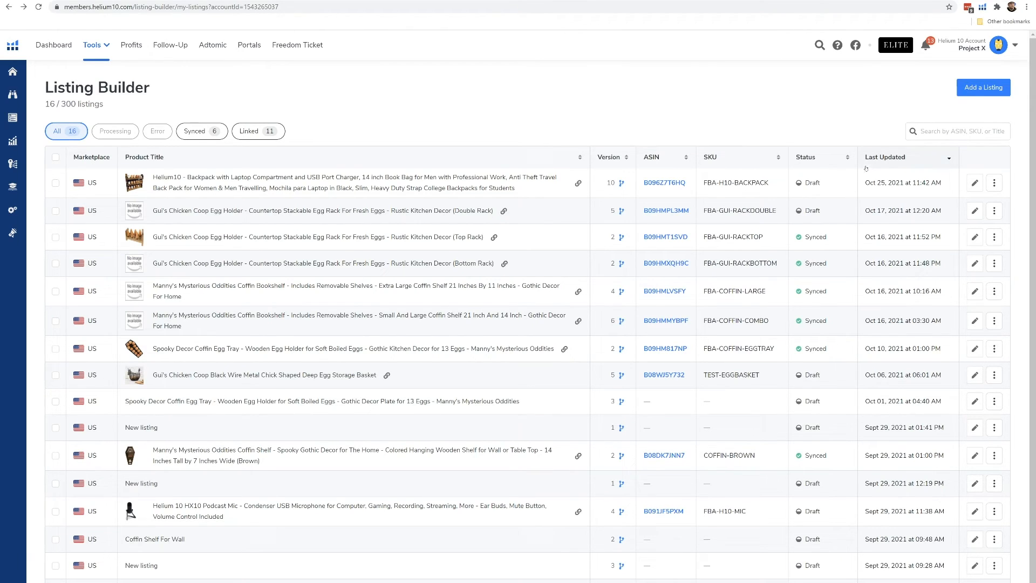
mouse_move(863, 179)
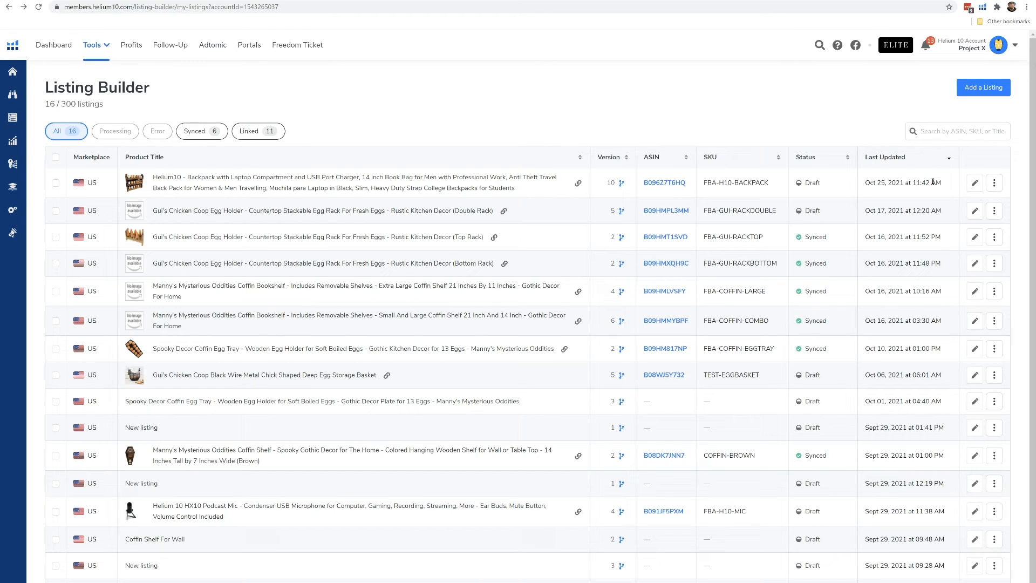
mouse_move(964, 183)
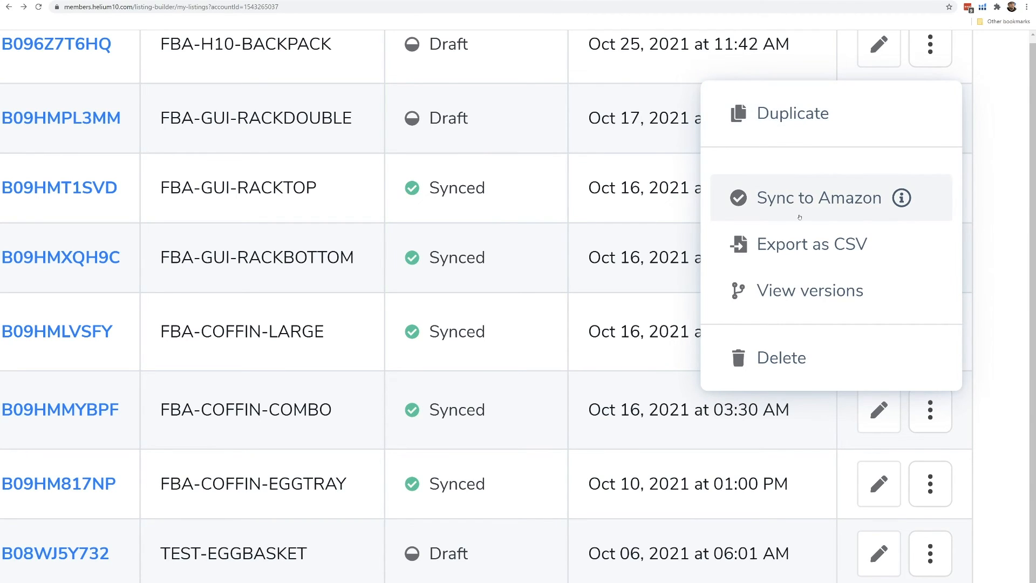
mouse_move(798, 251)
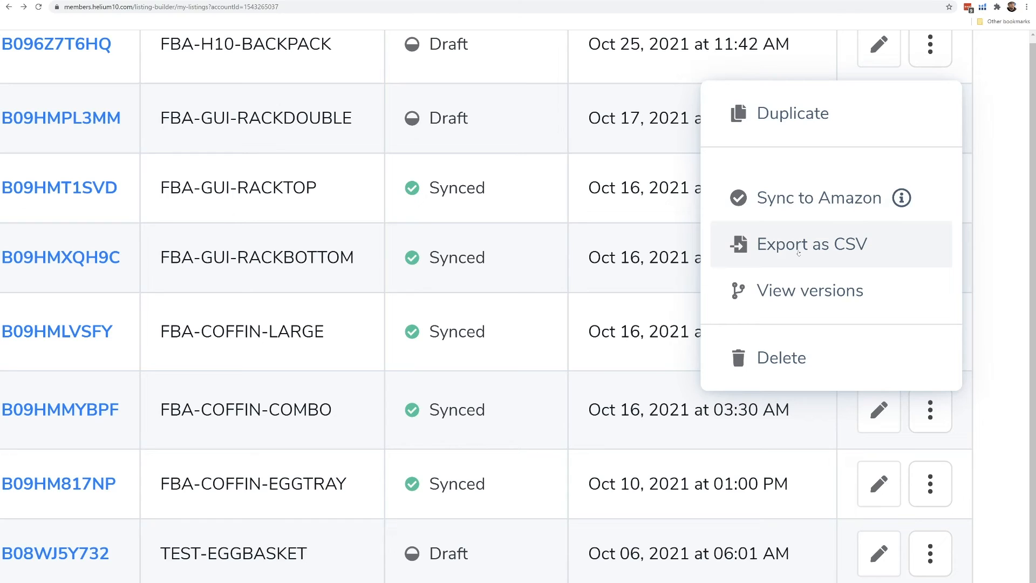
mouse_move(869, 259)
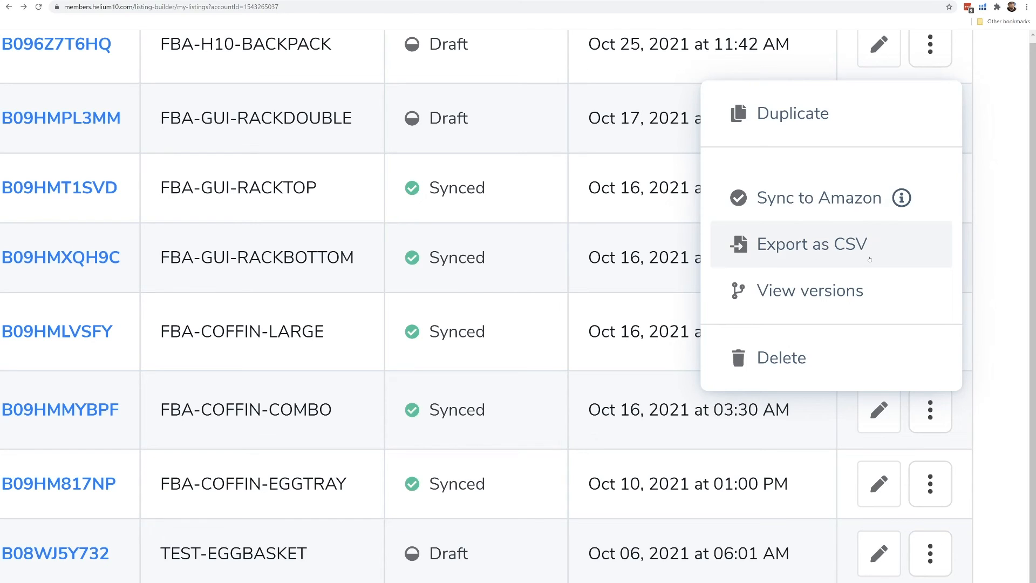
mouse_move(820, 250)
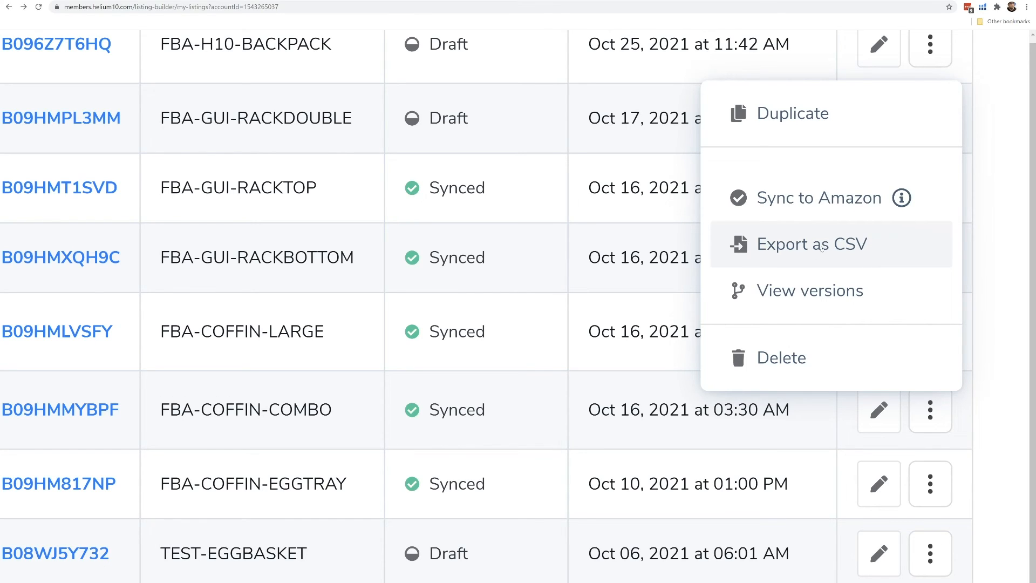
mouse_move(839, 246)
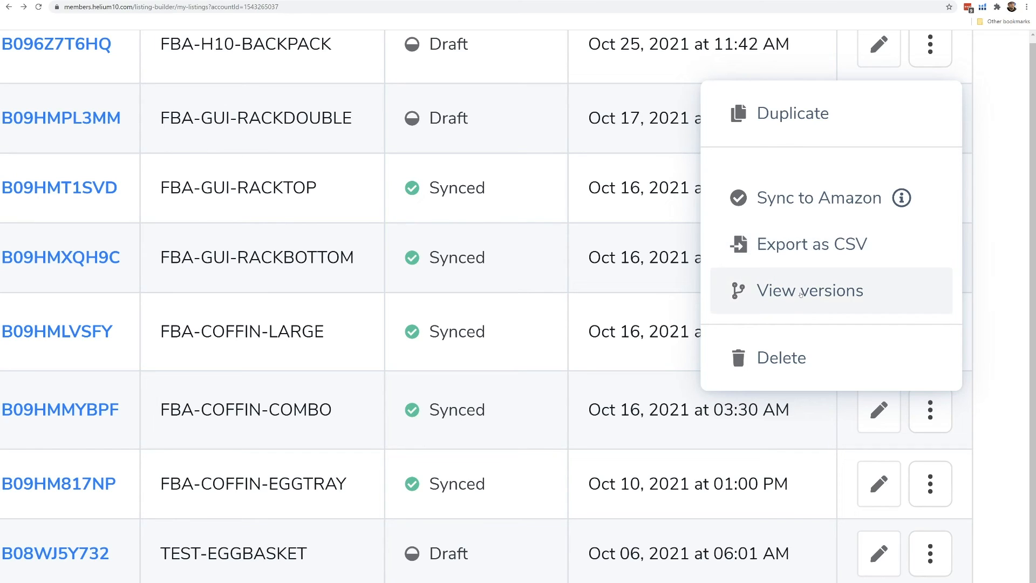
mouse_move(773, 364)
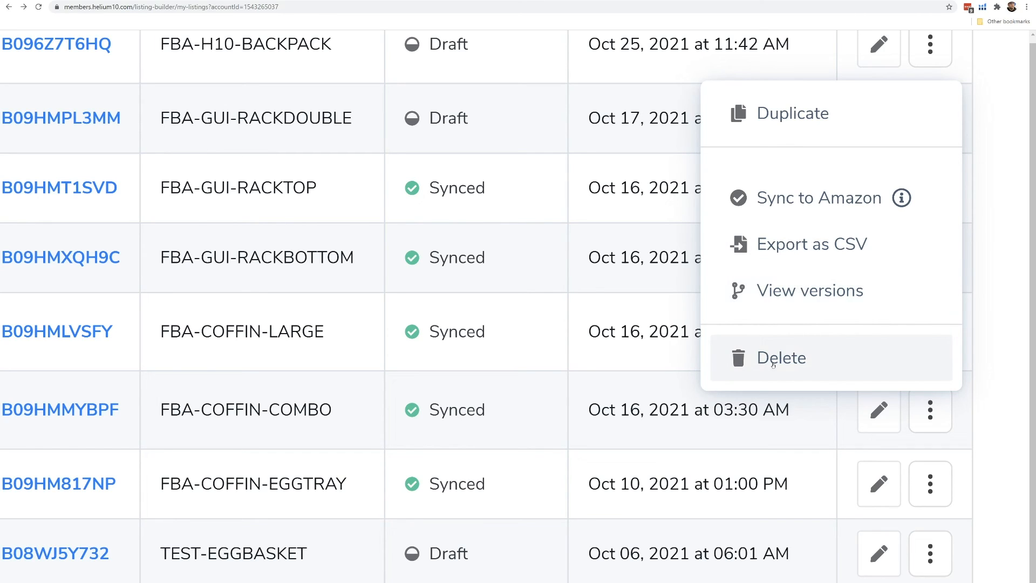
mouse_move(619, 102)
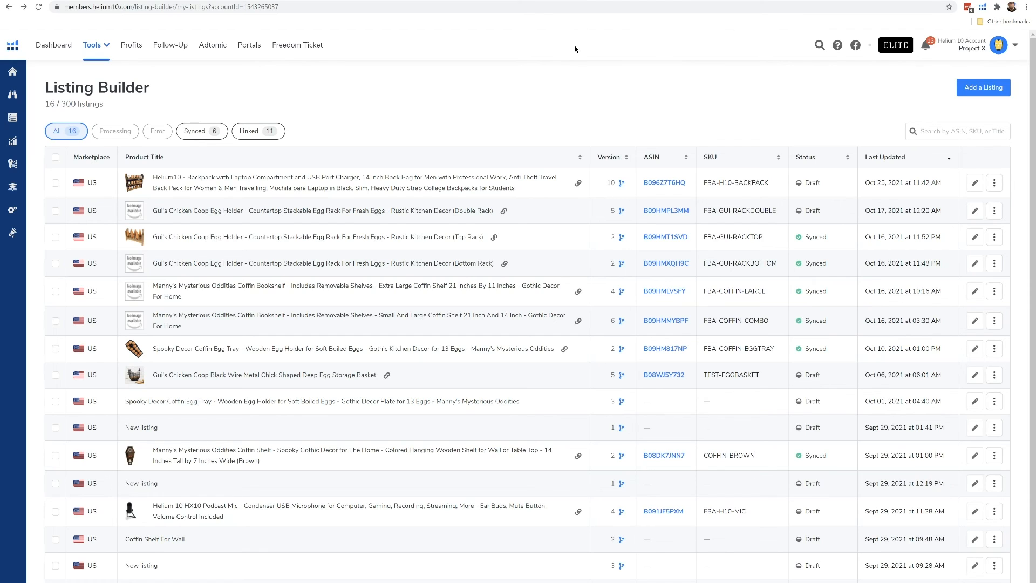
mouse_move(576, 114)
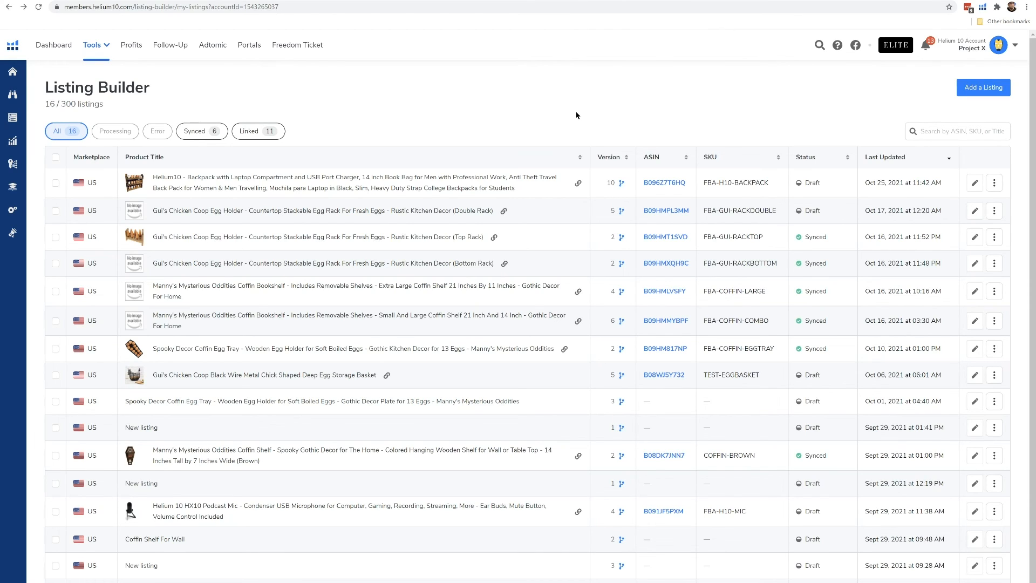
mouse_move(577, 117)
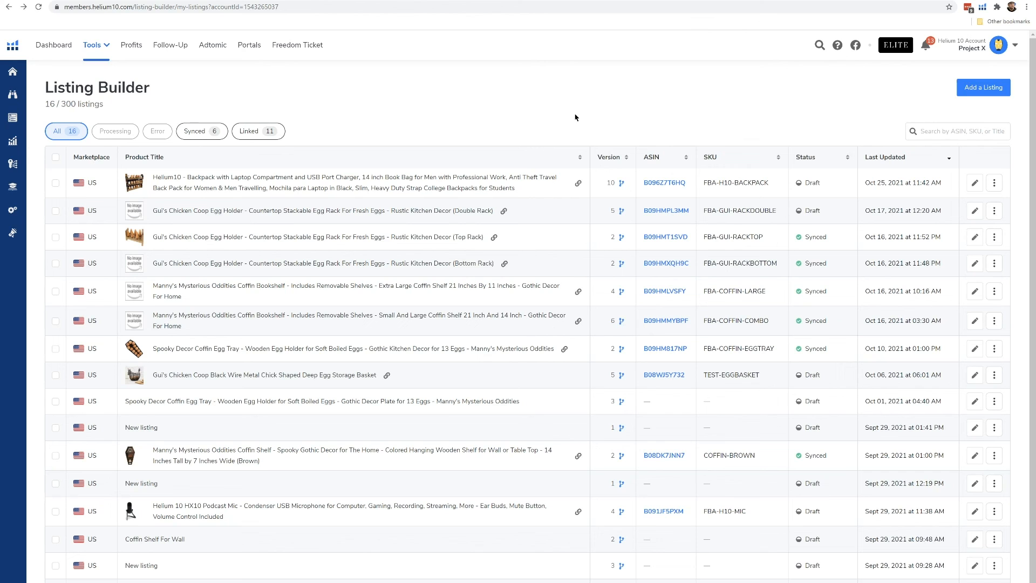